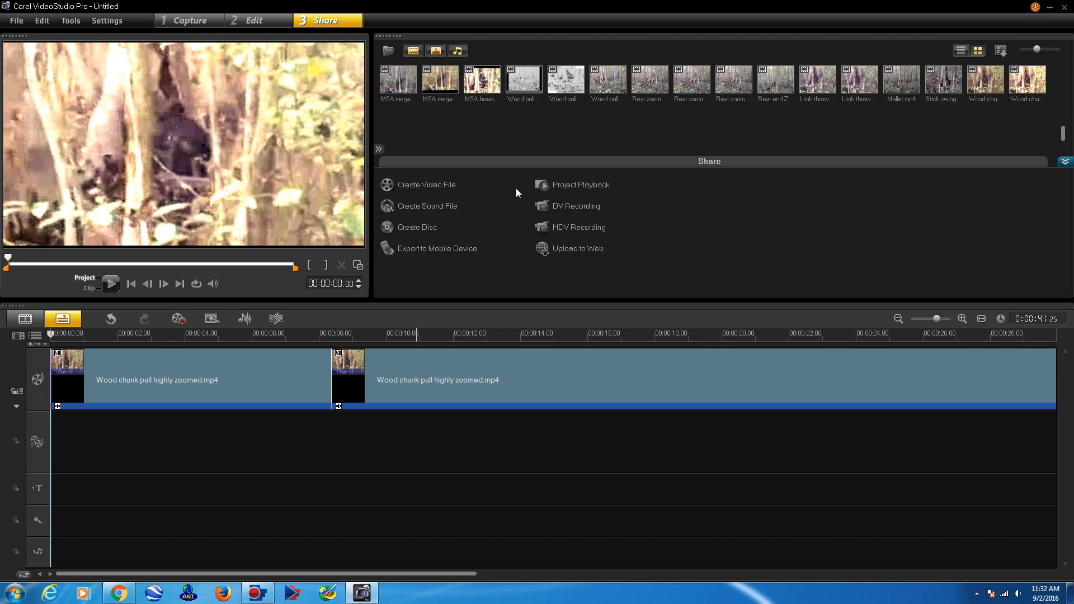
pyautogui.moveTo(864, 396)
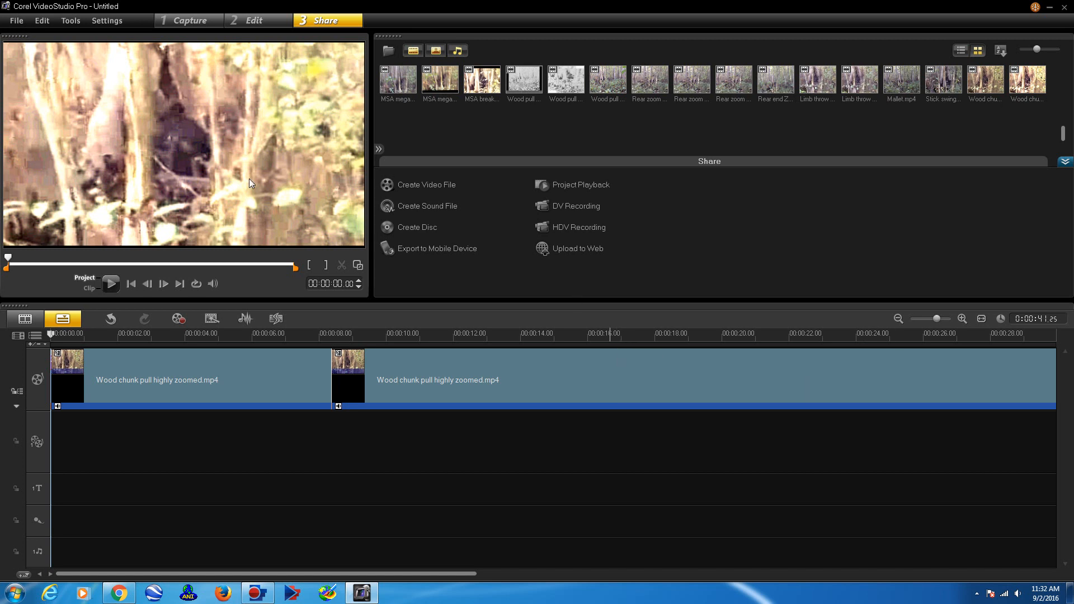
pyautogui.moveTo(185, 143)
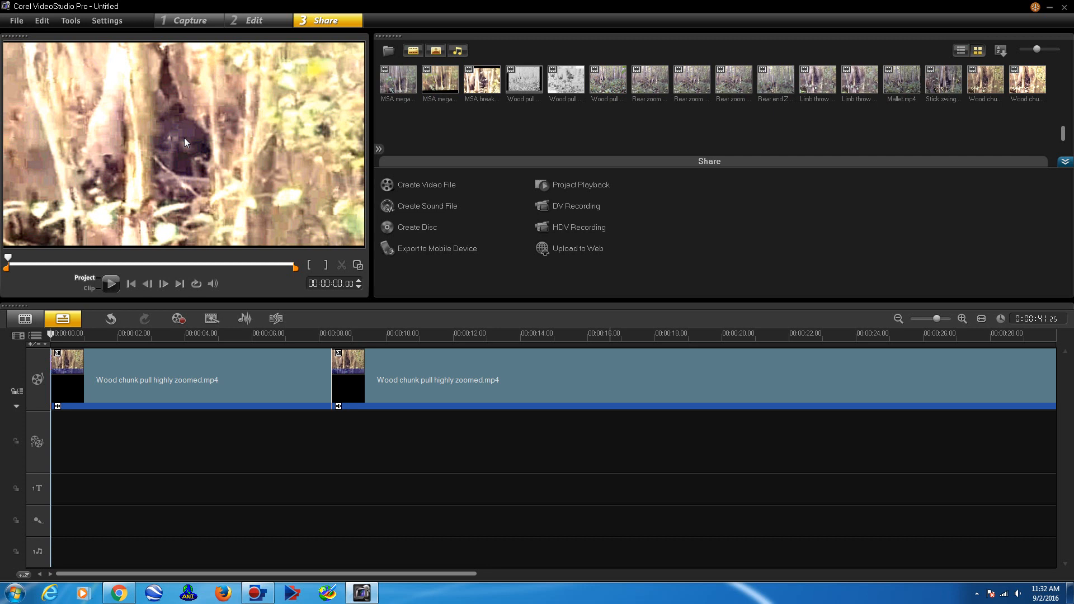
pyautogui.moveTo(162, 120)
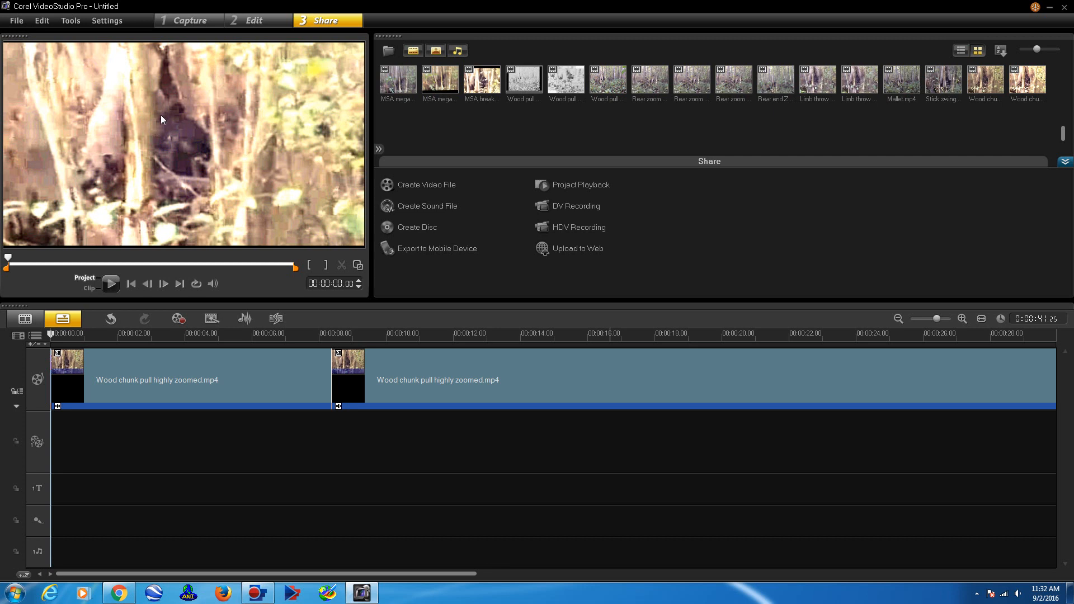
pyautogui.moveTo(158, 118)
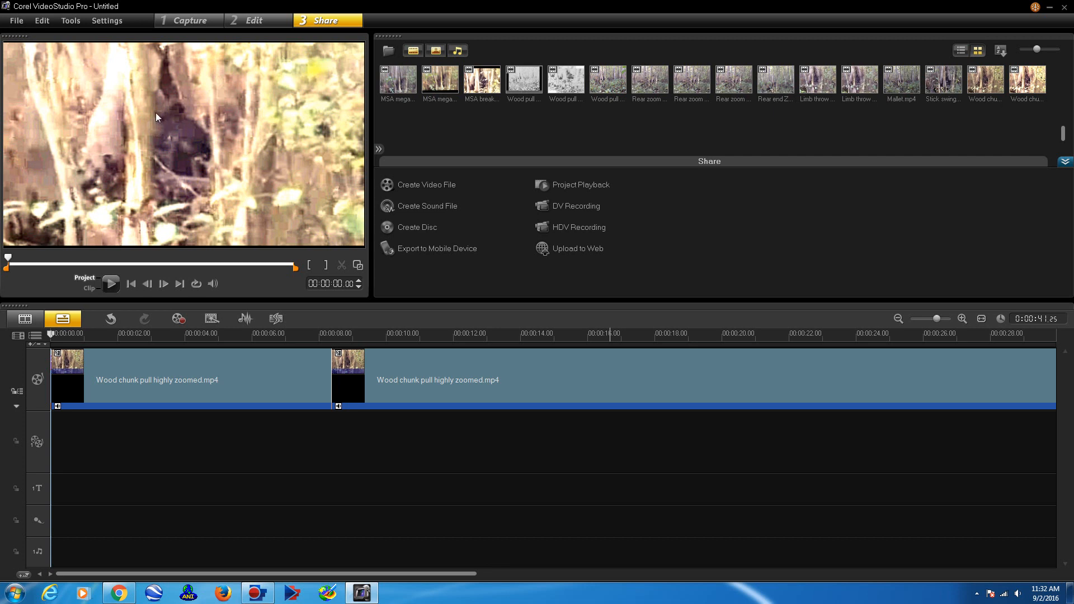
pyautogui.moveTo(158, 104)
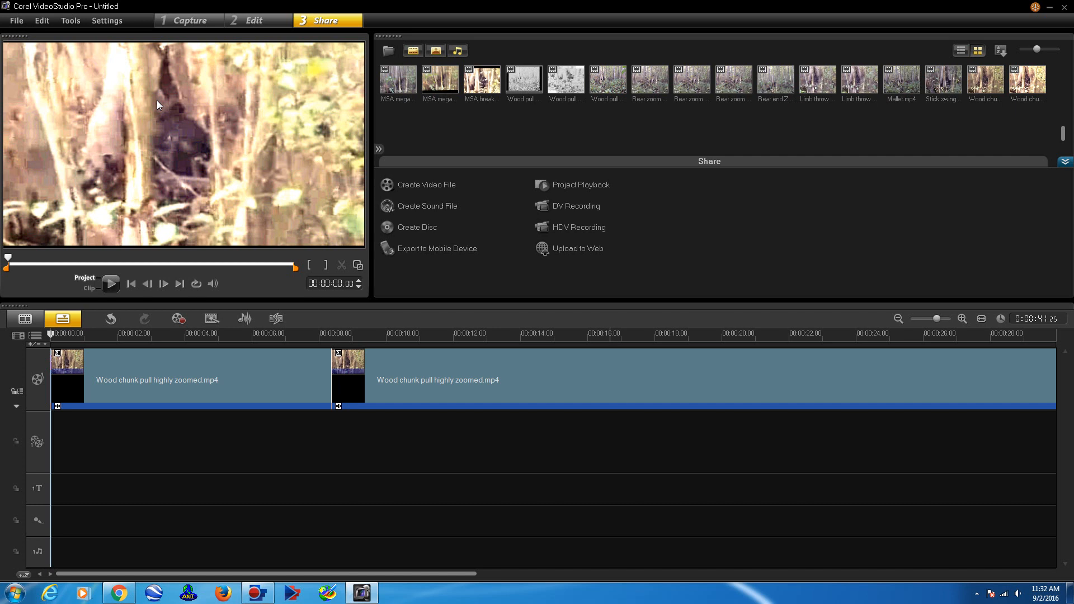
pyautogui.moveTo(174, 114)
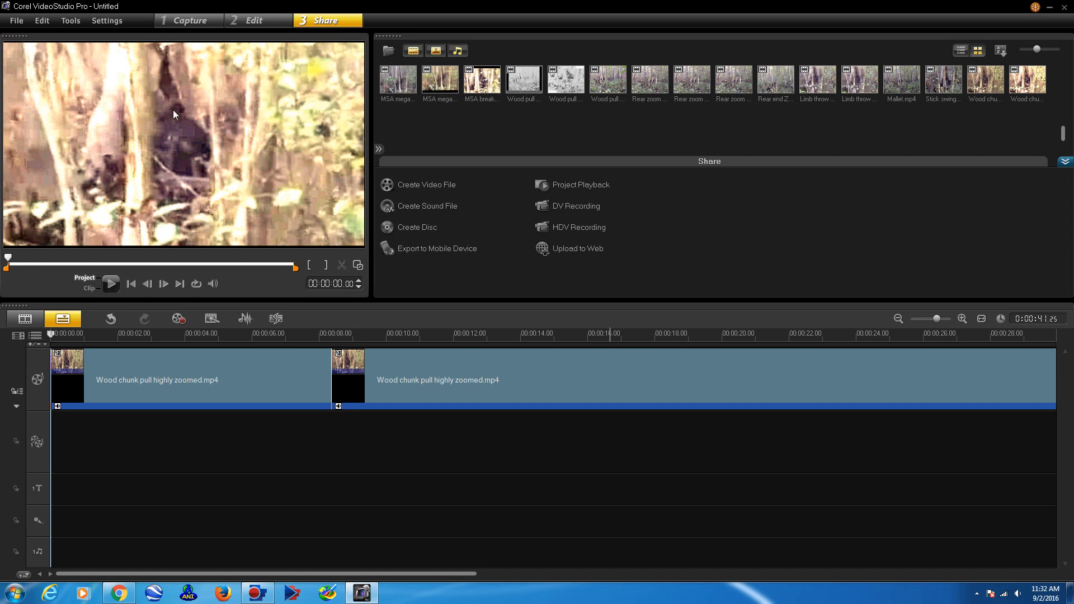
pyautogui.moveTo(325, 203)
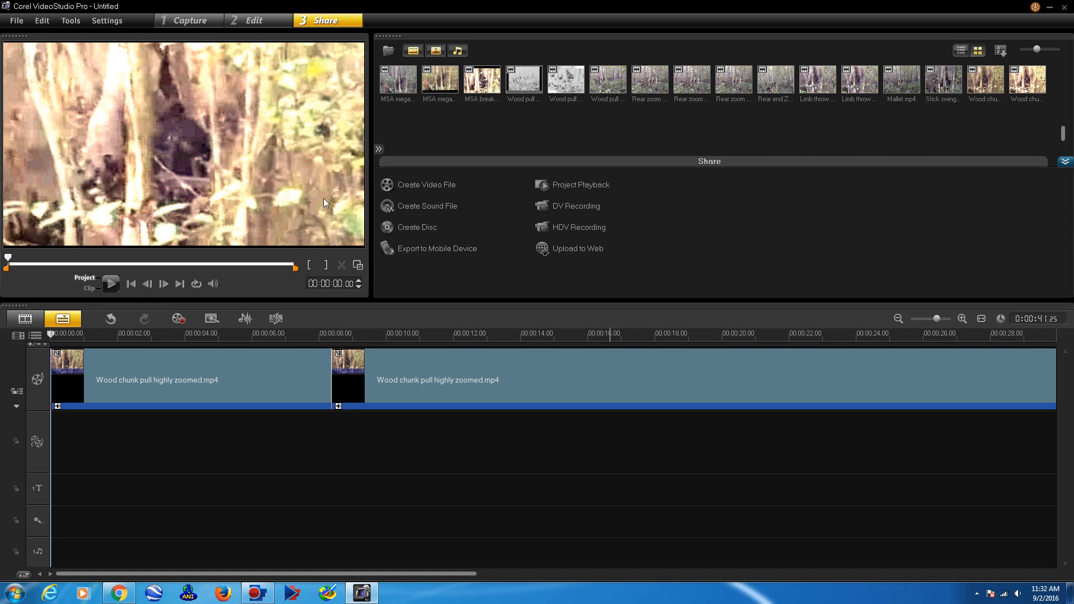
pyautogui.moveTo(244, 206)
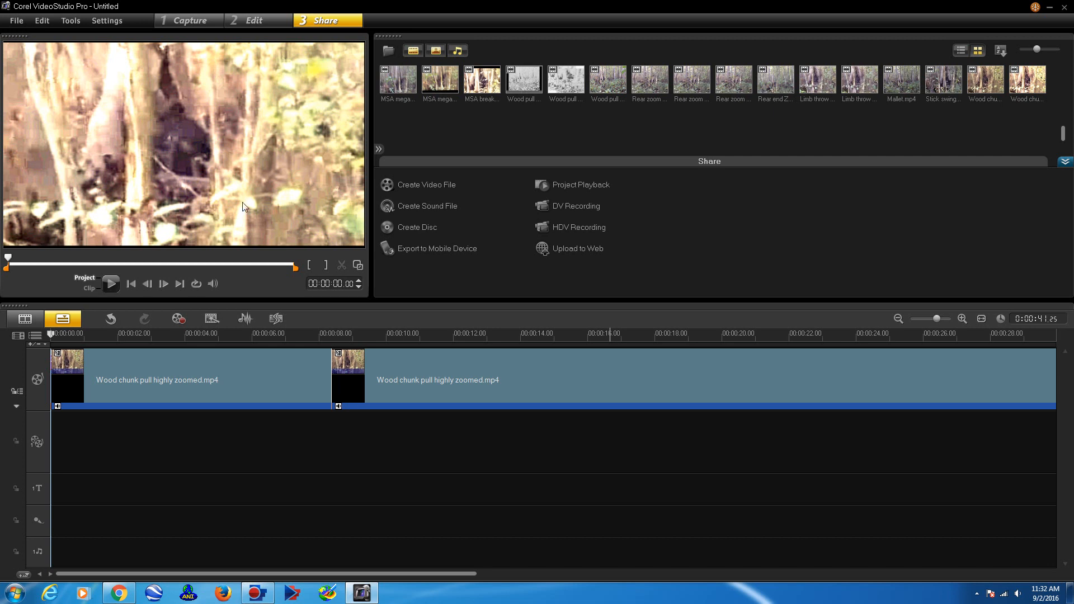
pyautogui.moveTo(107, 153)
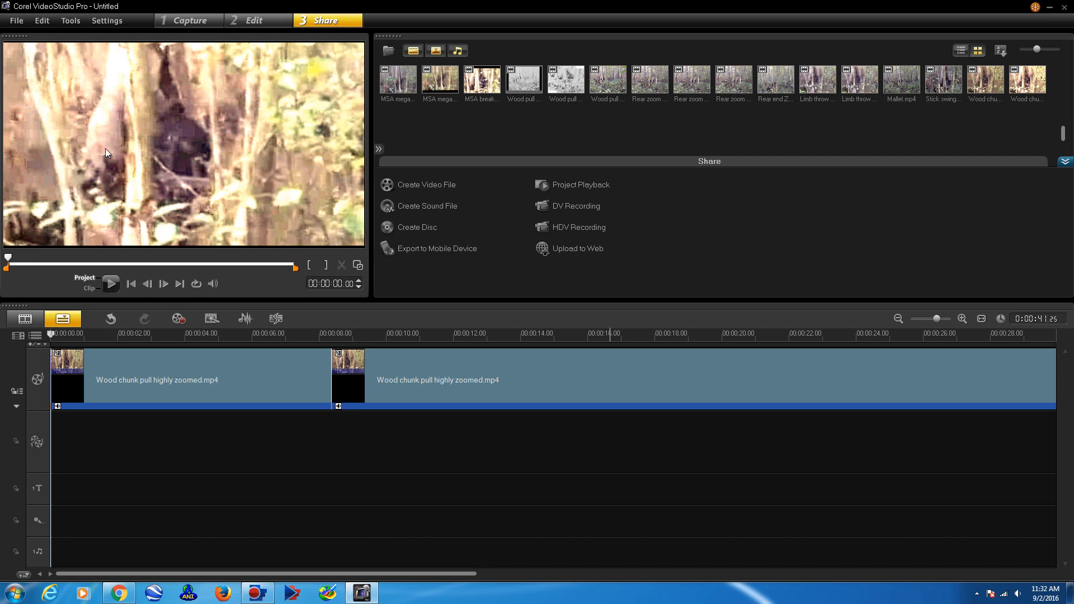
pyautogui.moveTo(351, 262)
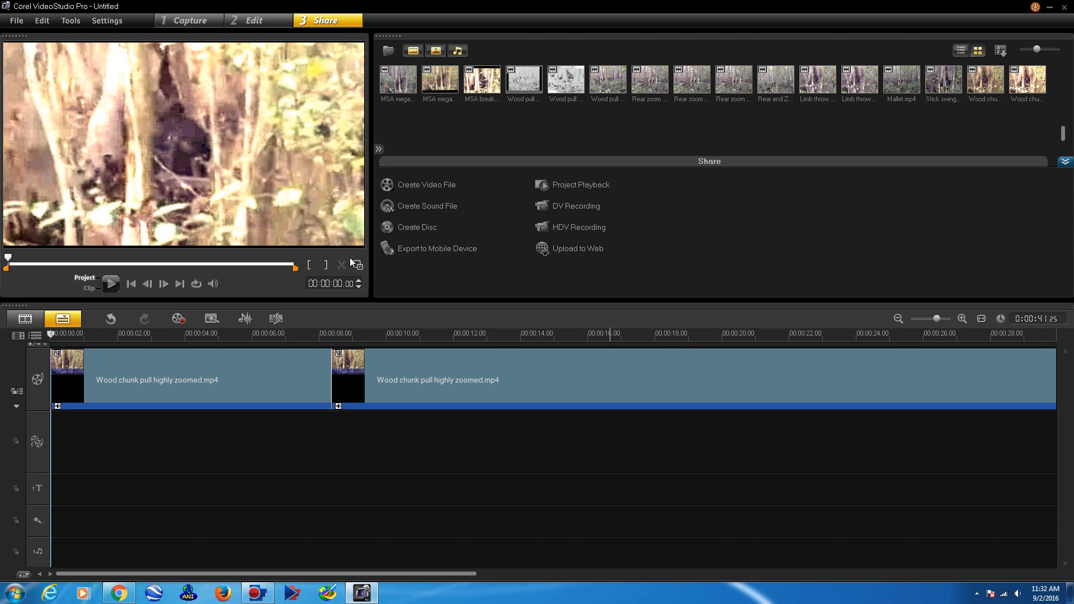
pyautogui.moveTo(298, 288)
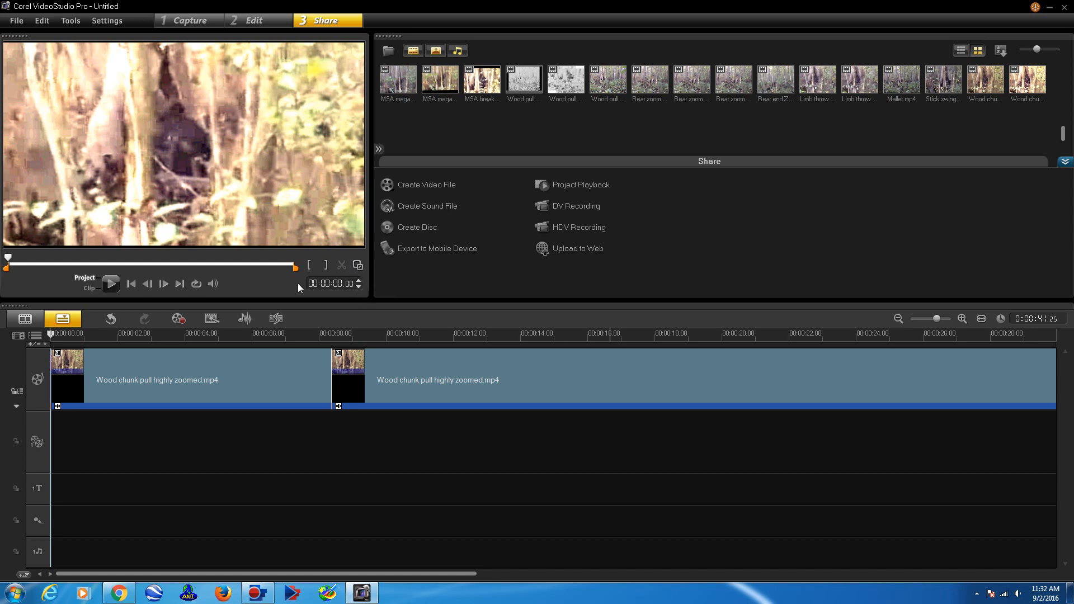
# - Play back the two Wood chunk clips on the timeline, stop, and replay from the start
pyautogui.click(112, 283)
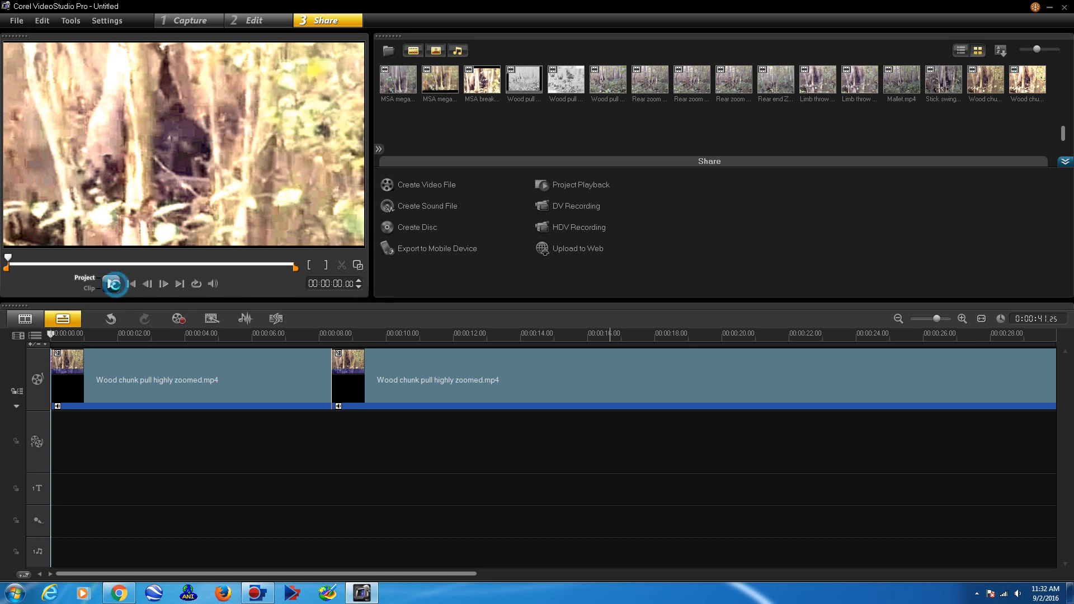
pyautogui.click(114, 283)
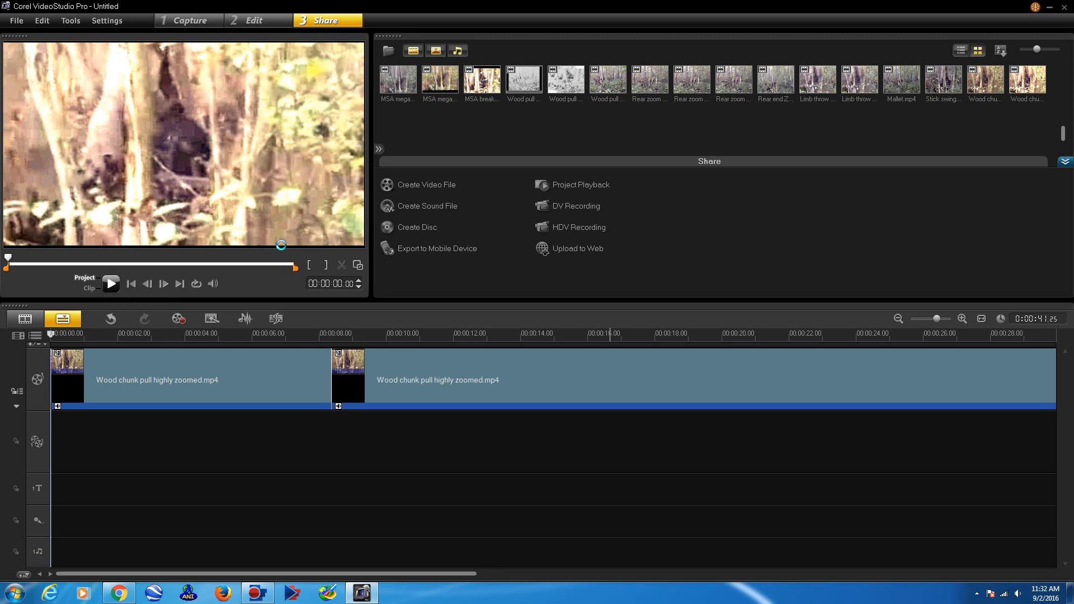
pyautogui.click(110, 283)
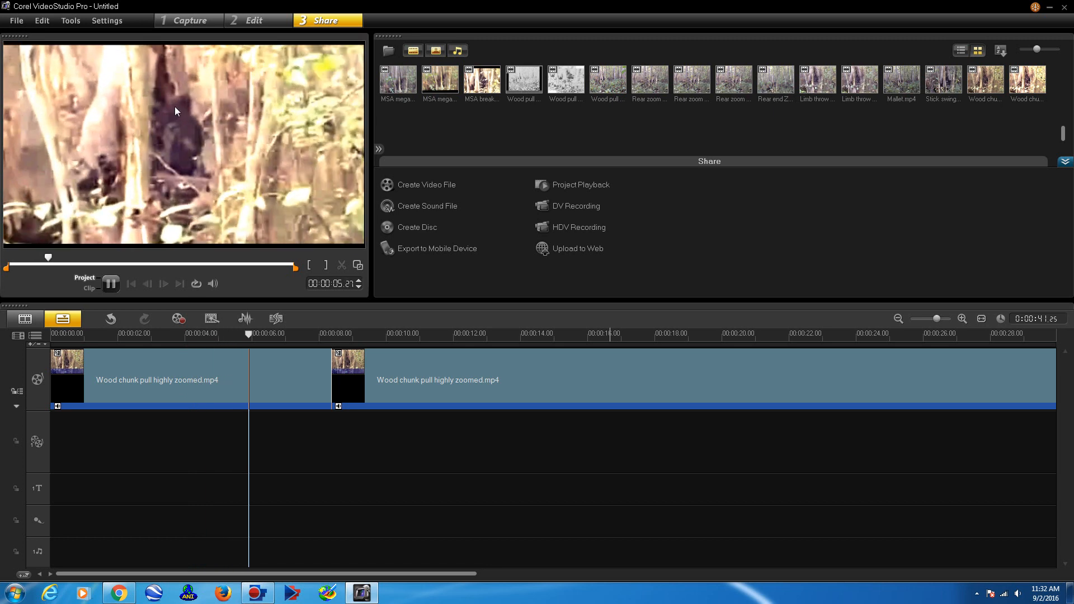
pyautogui.click(111, 283)
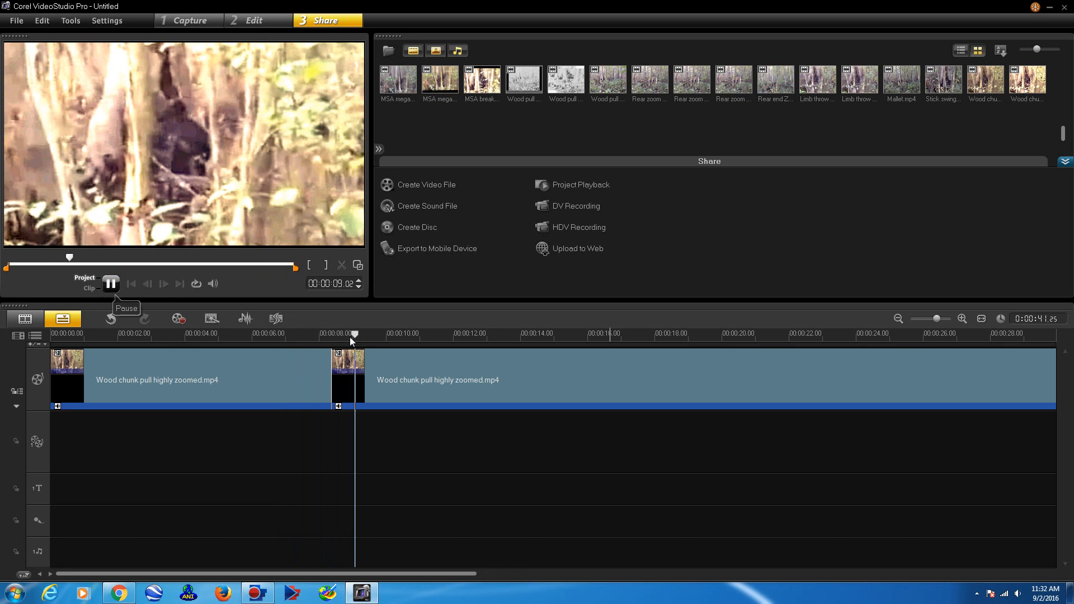
pyautogui.click(110, 283)
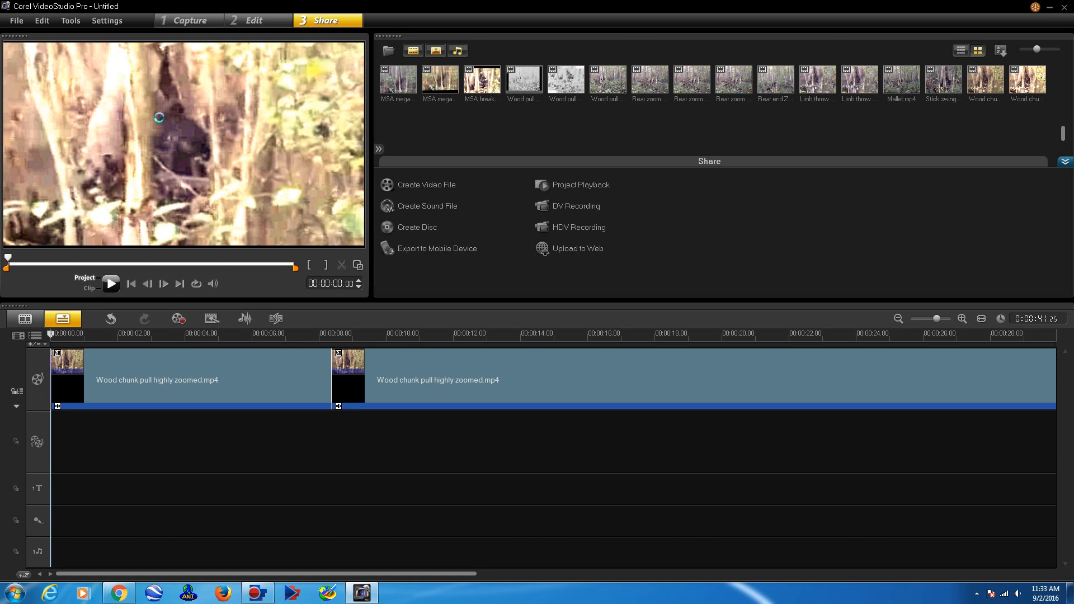
pyautogui.click(110, 283)
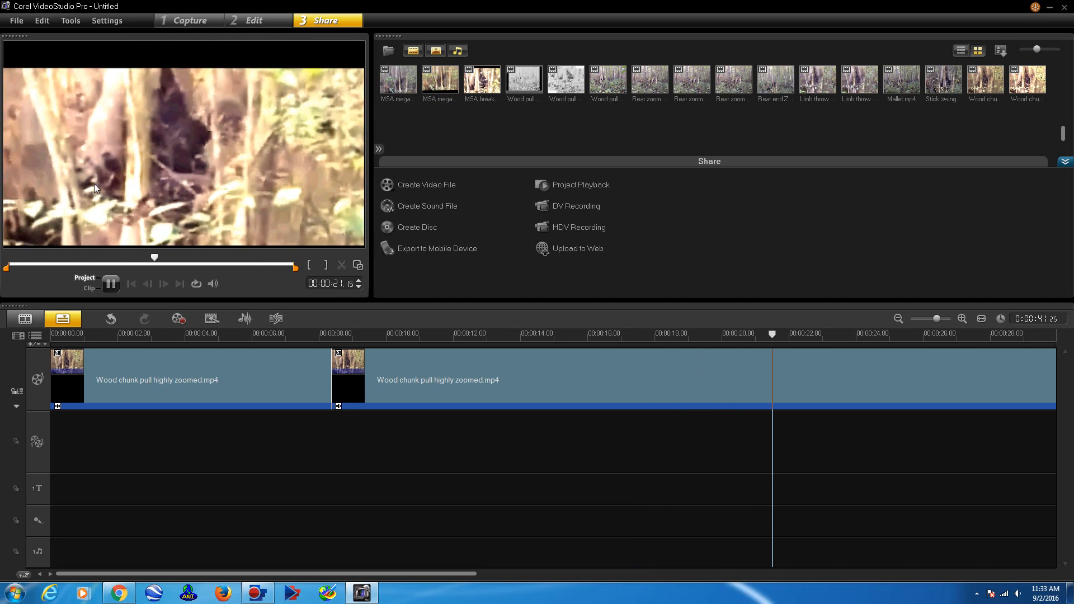
pyautogui.moveTo(469, 197)
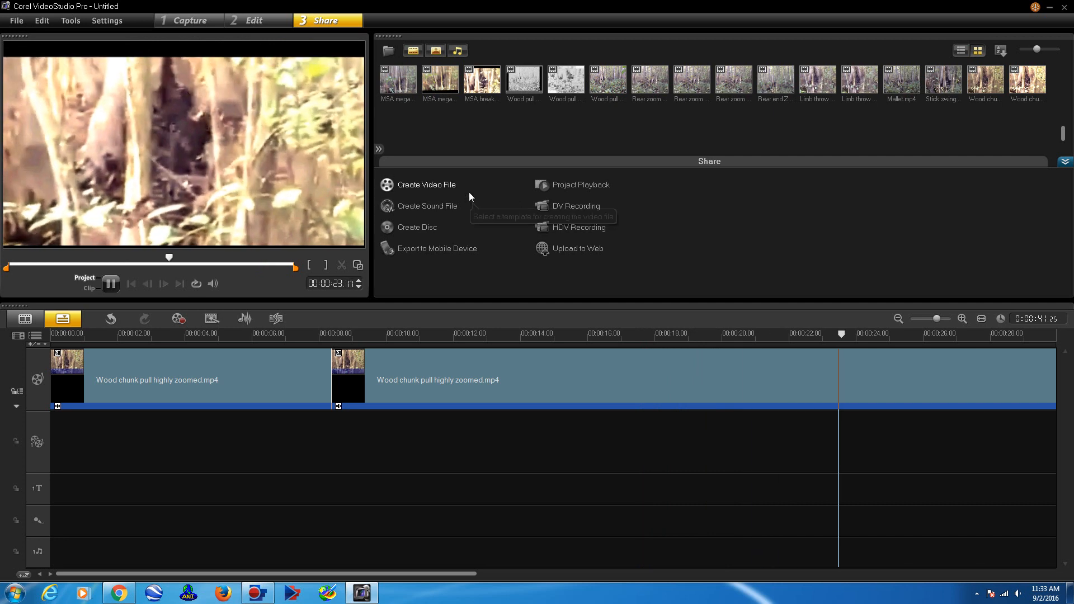
pyautogui.moveTo(468, 205)
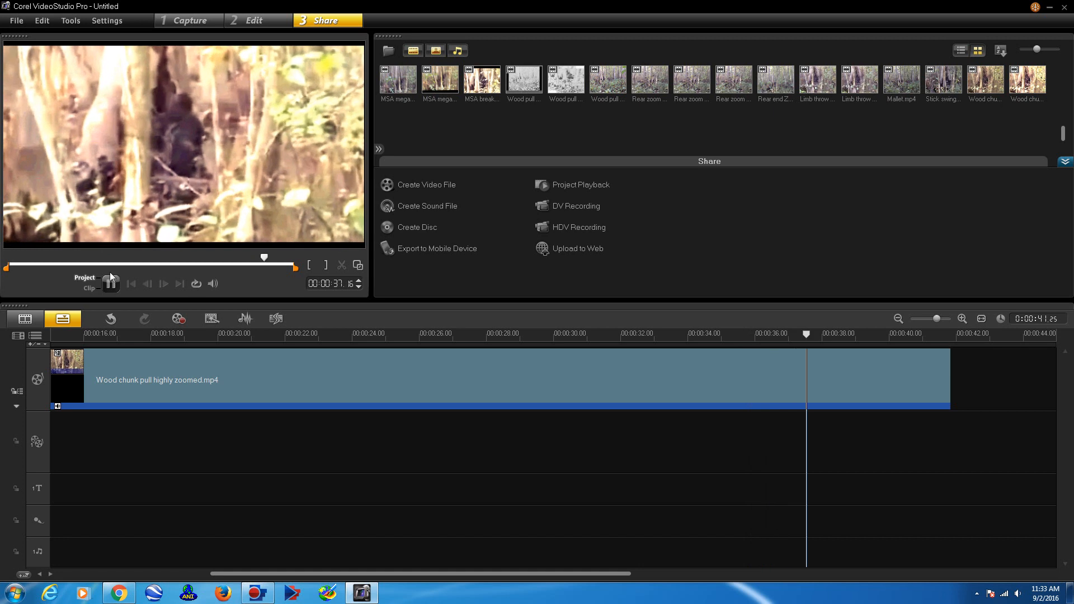
# - Stop playback and return to the Edit workspace with the second clip selected
pyautogui.click(110, 283)
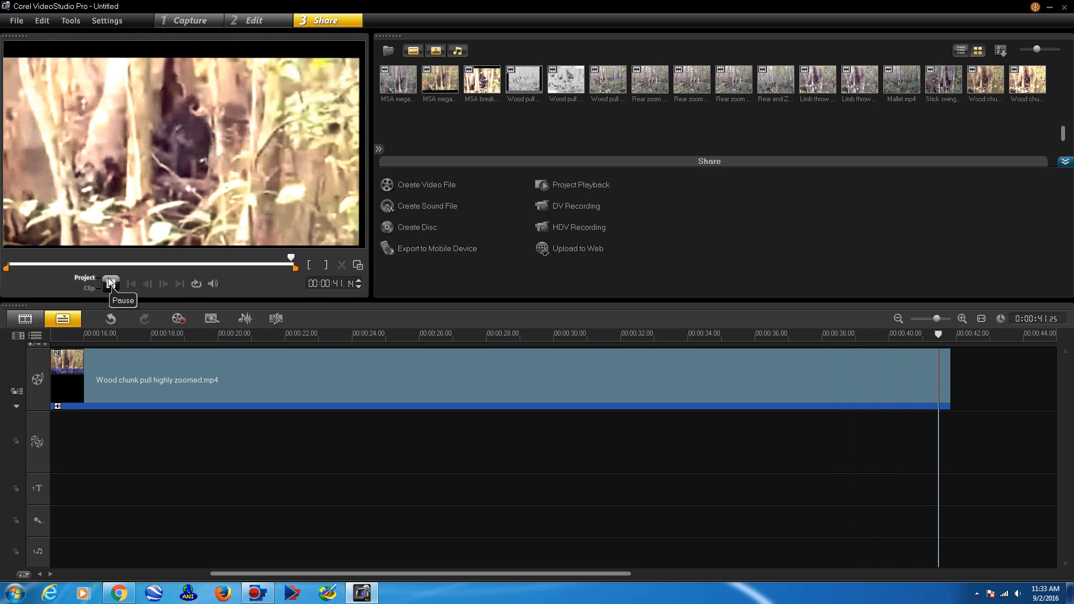
pyautogui.click(110, 284)
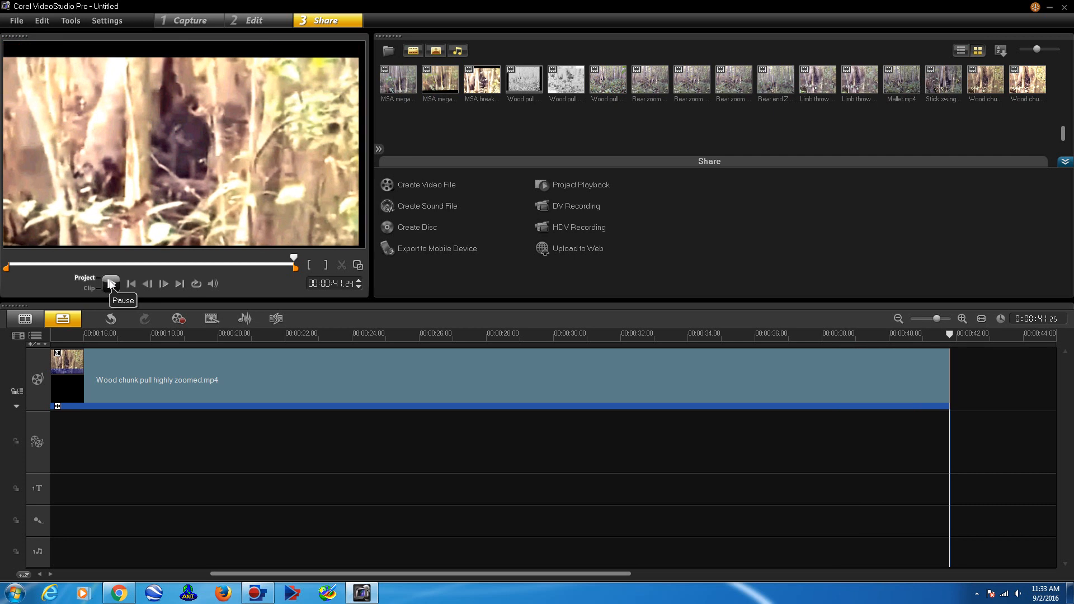
pyautogui.click(131, 284)
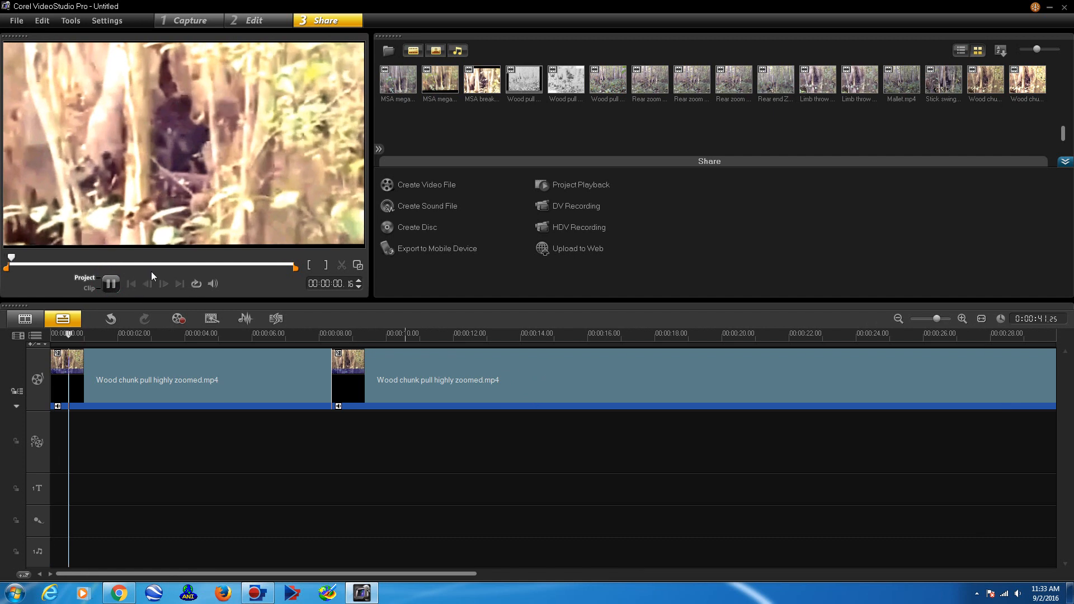
pyautogui.click(111, 283)
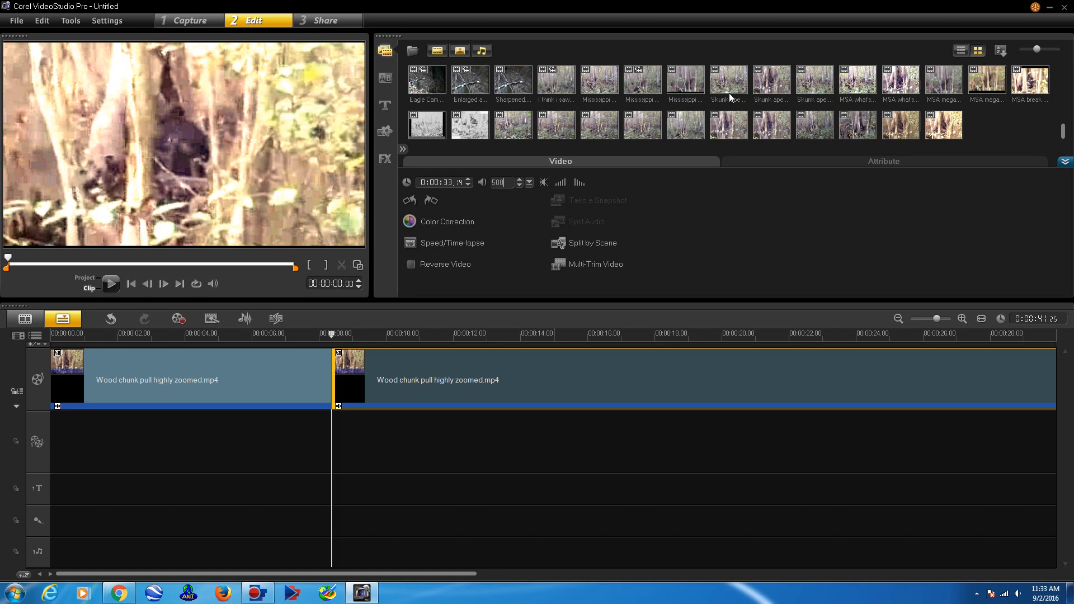
pyautogui.moveTo(335, 334)
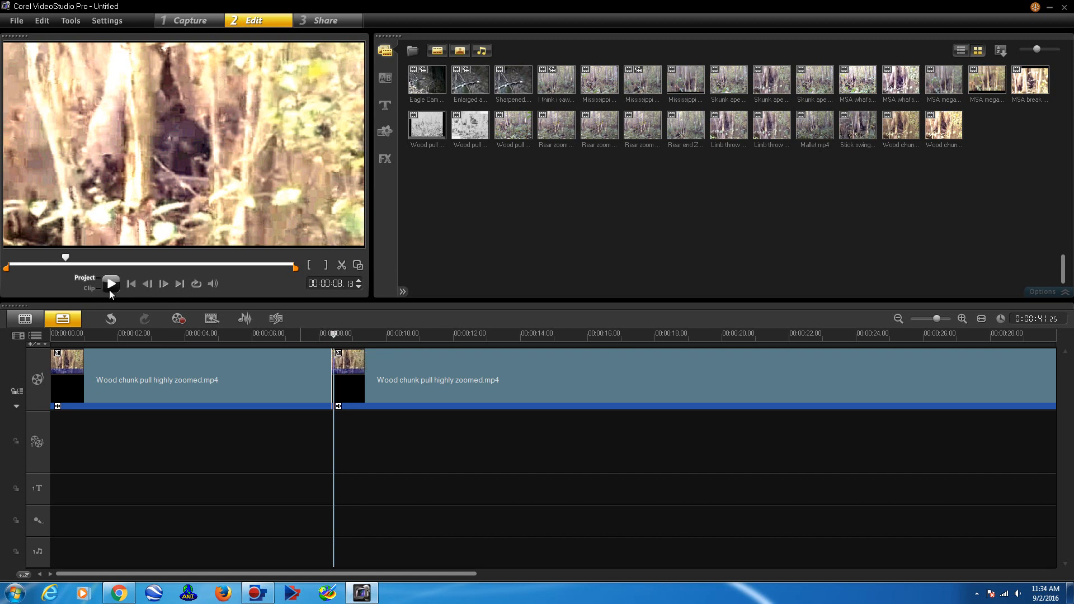
pyautogui.moveTo(110, 283)
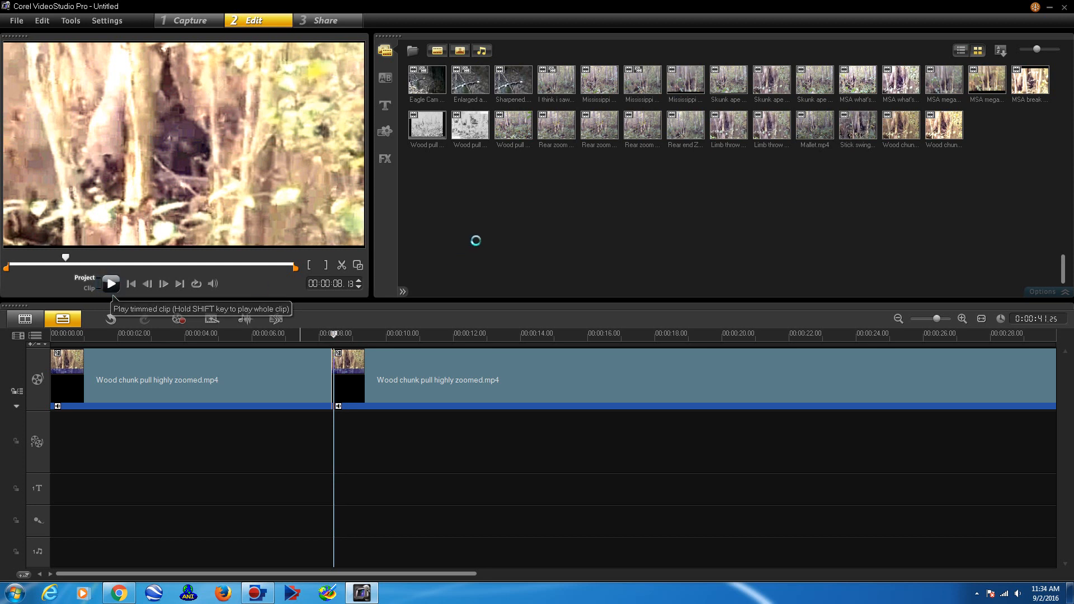
pyautogui.click(110, 283)
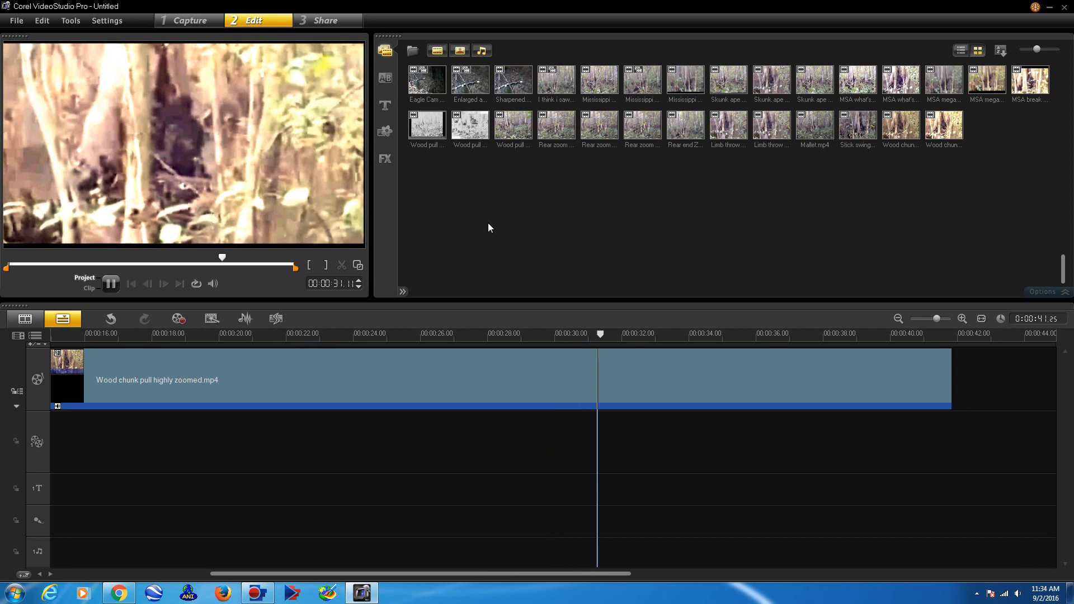
pyautogui.click(110, 283)
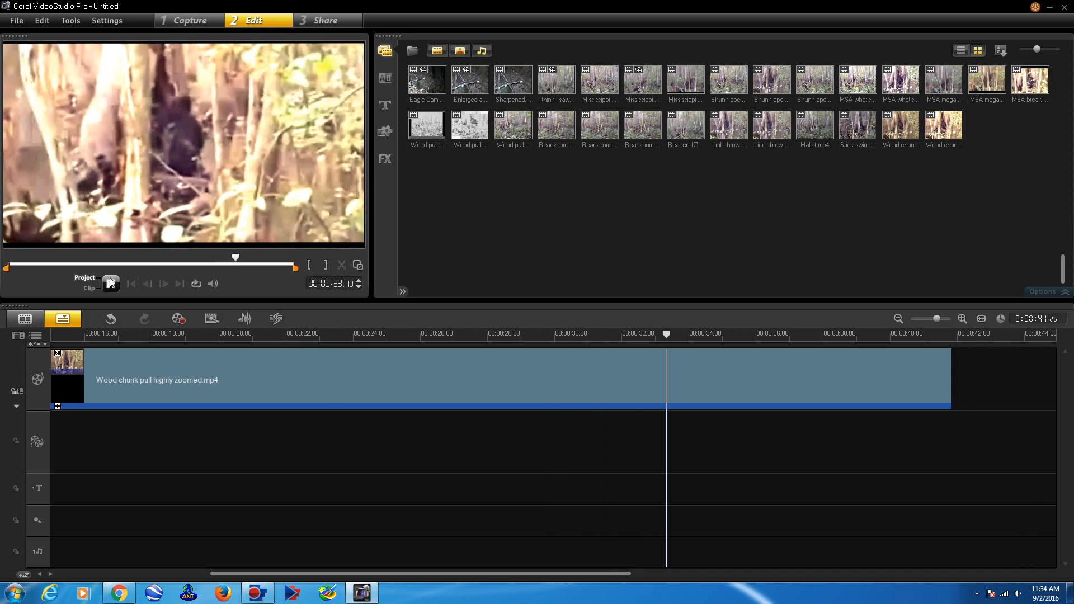
pyautogui.click(111, 283)
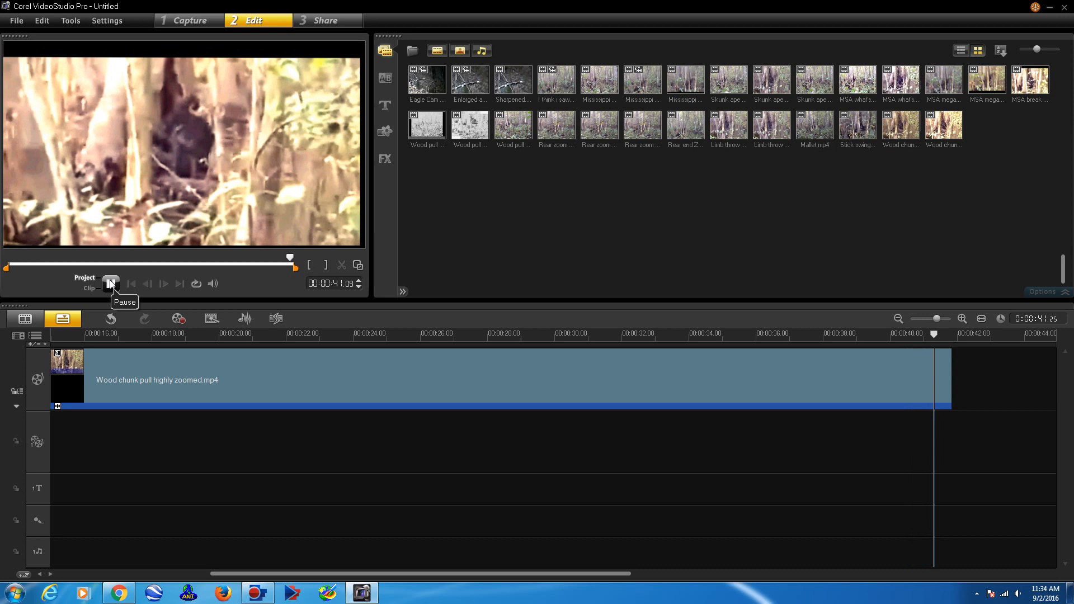
pyautogui.click(111, 284)
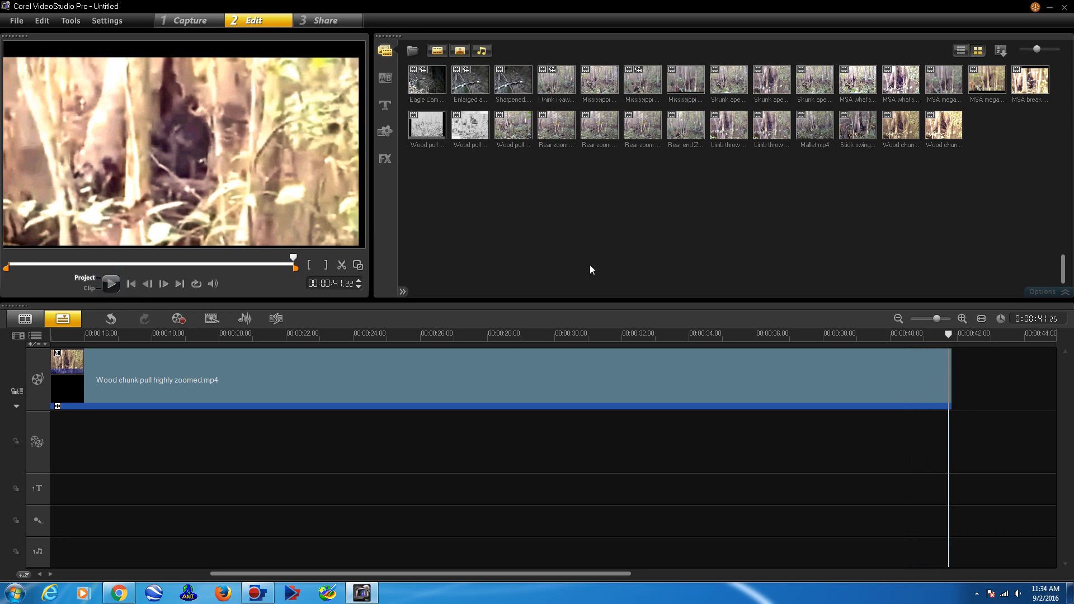
pyautogui.moveTo(598, 265)
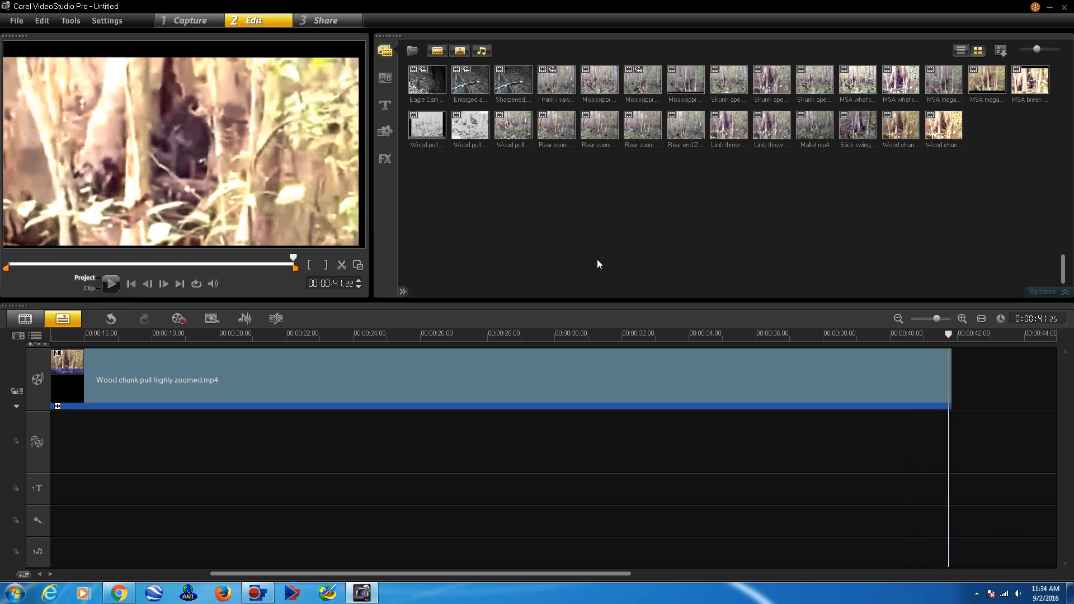
pyautogui.moveTo(583, 266)
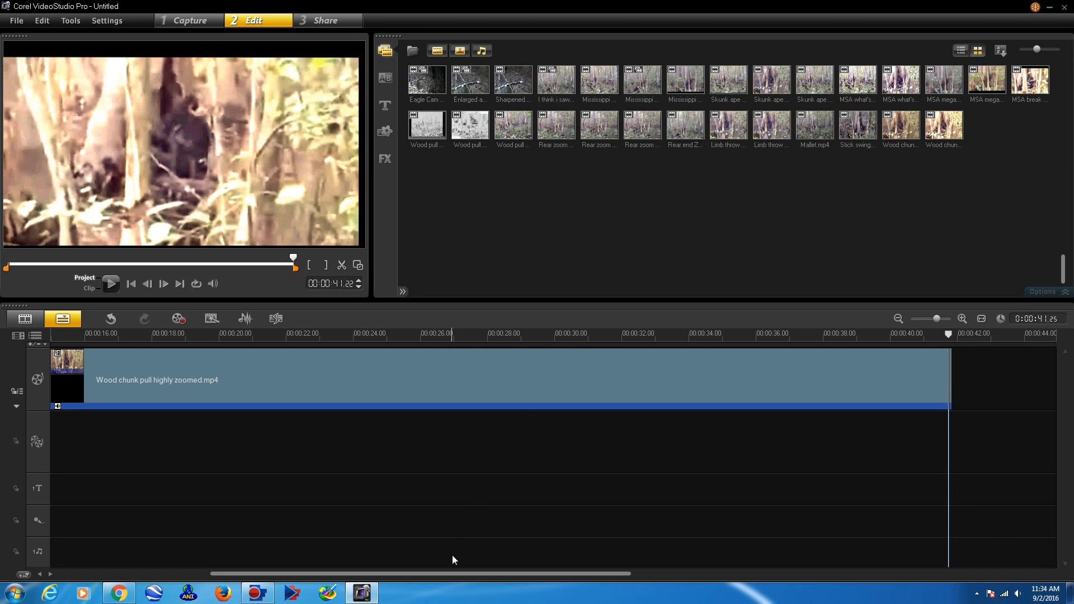
# - Scroll the timeline left and set the playhead at 00:00:08, where the second clip starts
pyautogui.hscroll(-3)
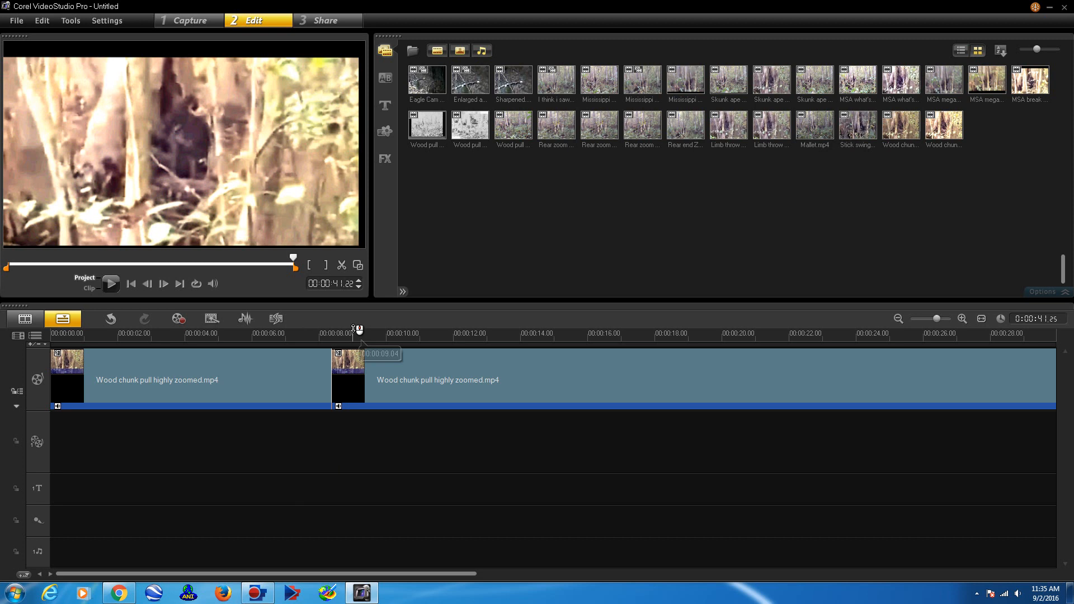
pyautogui.click(333, 333)
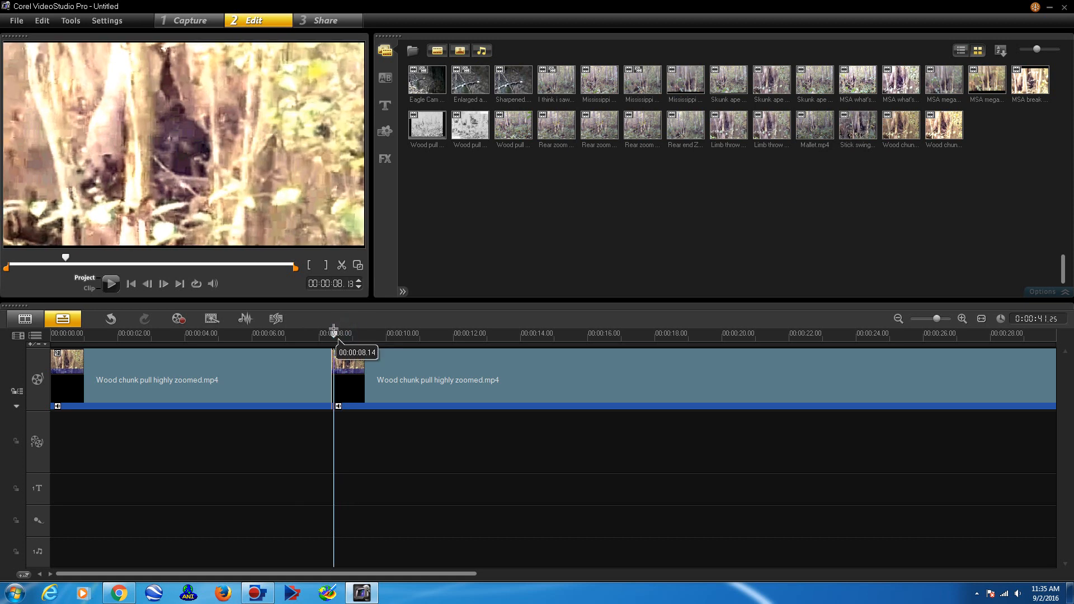
pyautogui.moveTo(395, 309)
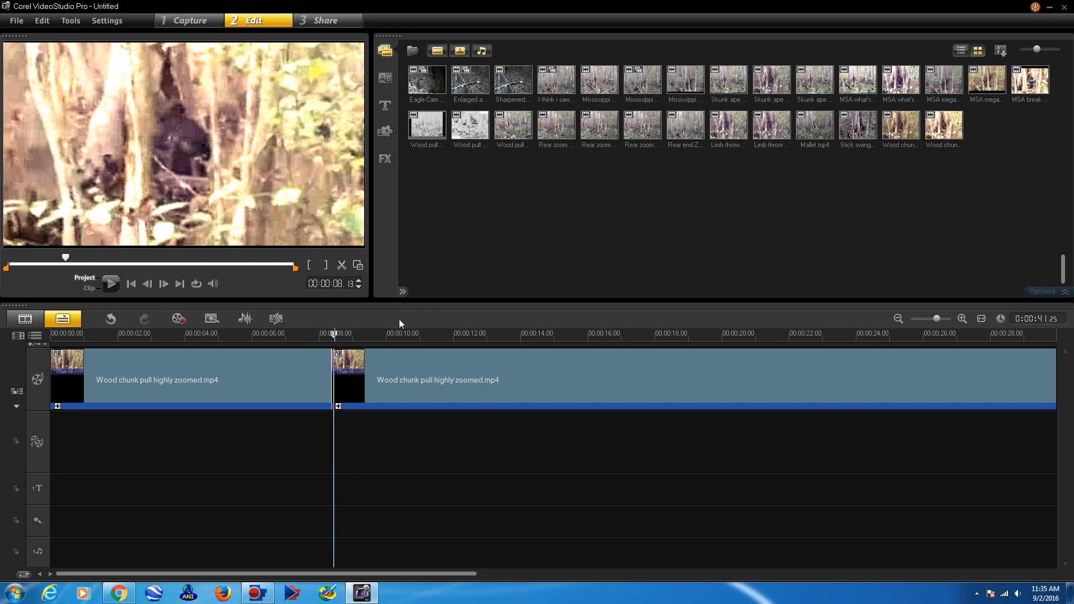
pyautogui.moveTo(357, 266)
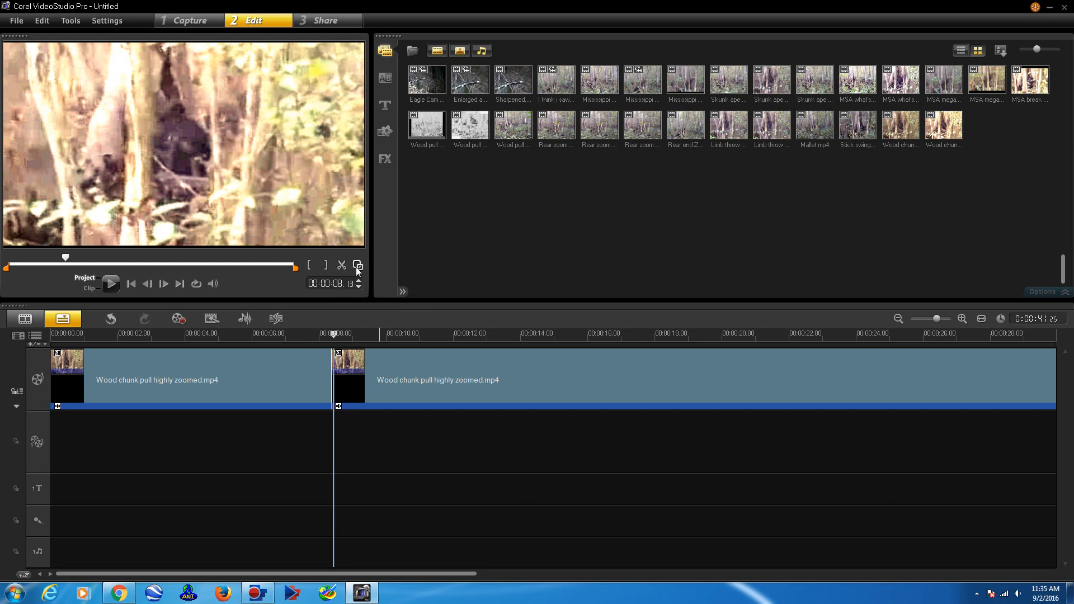